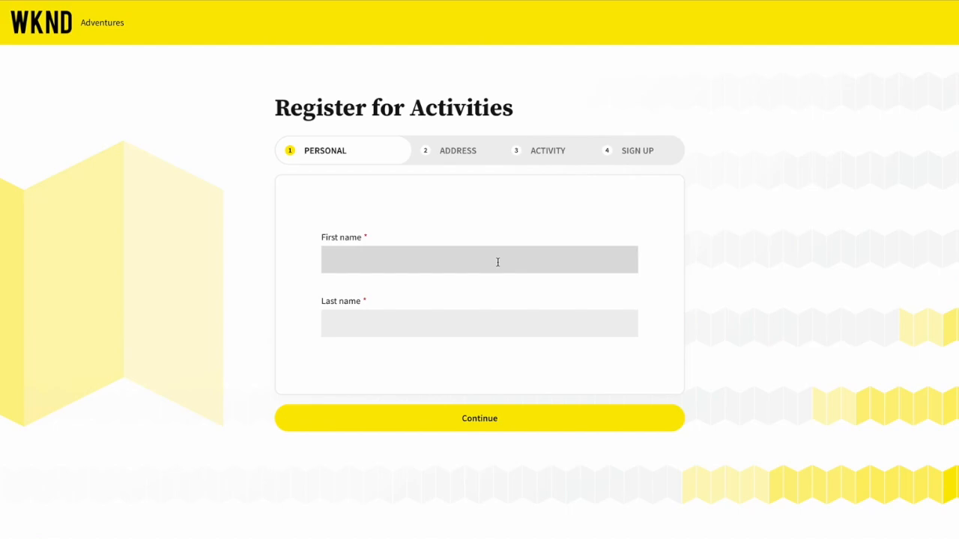
pyautogui.write('A')
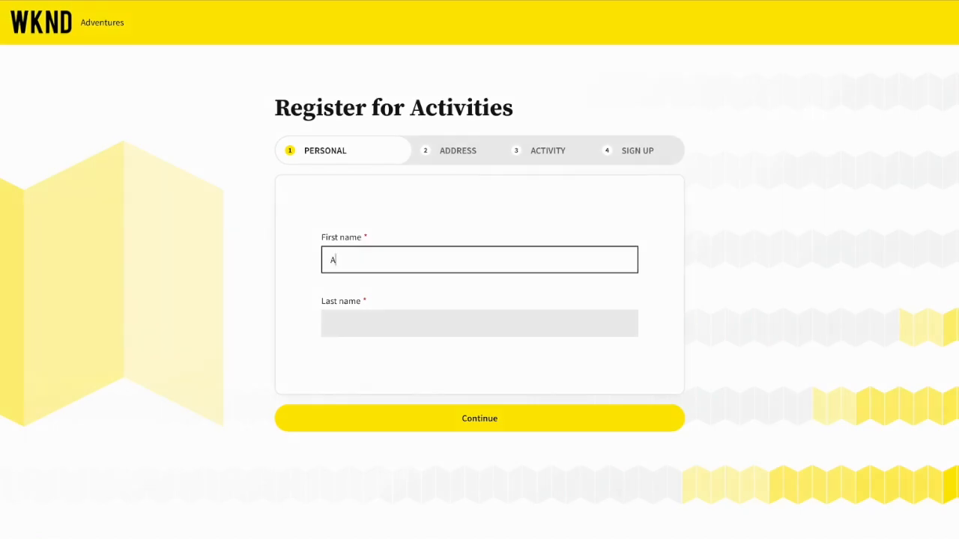
pyautogui.click(479, 323)
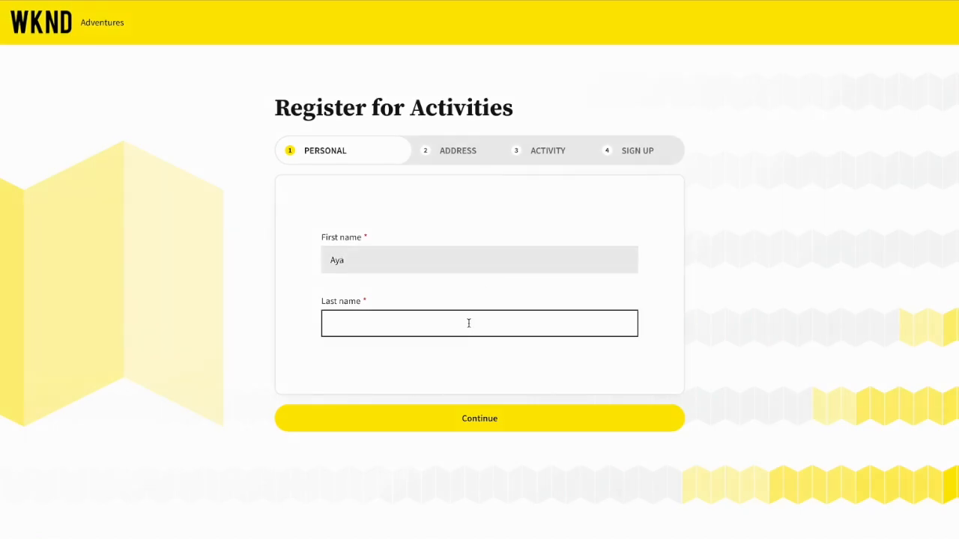
pyautogui.click(479, 418)
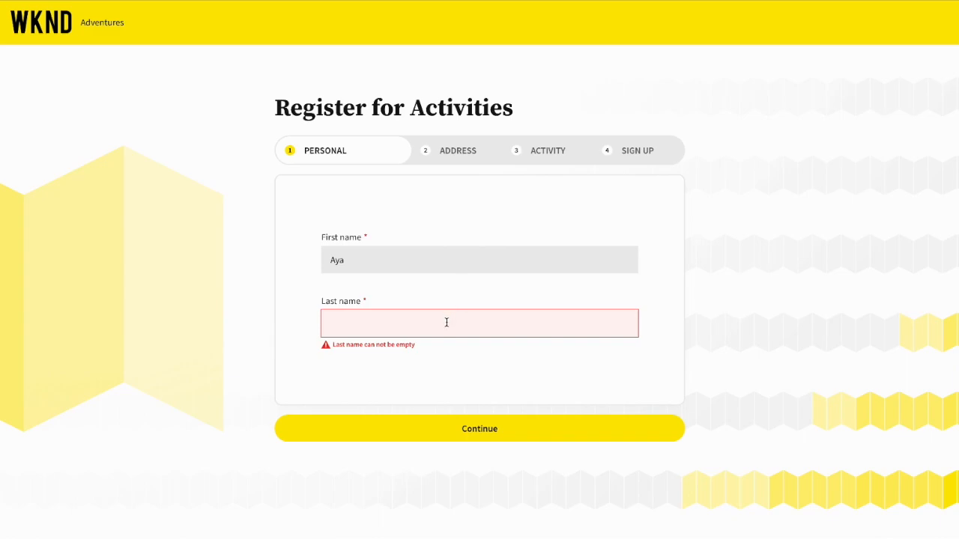
pyautogui.write('Tan')
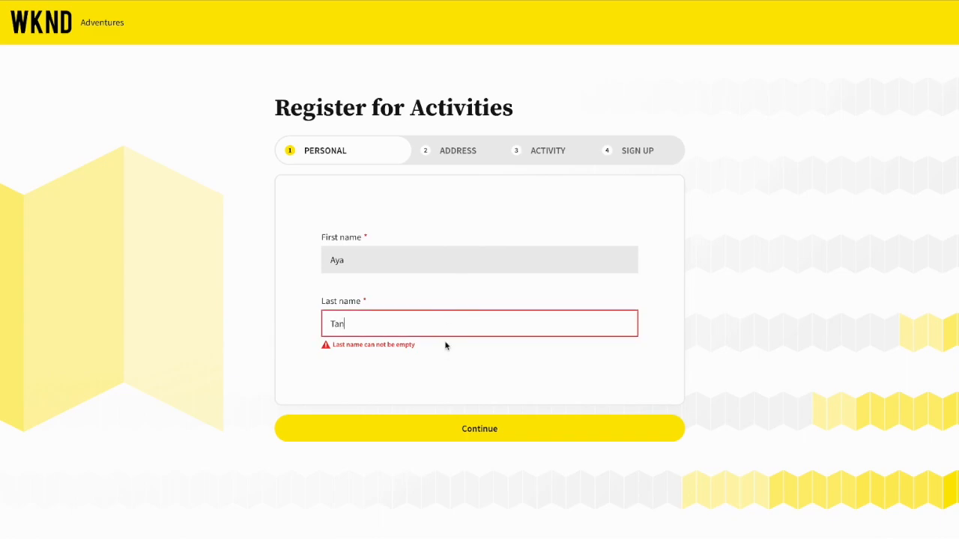
# - Enter the address 345 Park, San Jose, state CA, zip 95014
pyautogui.click(478, 428)
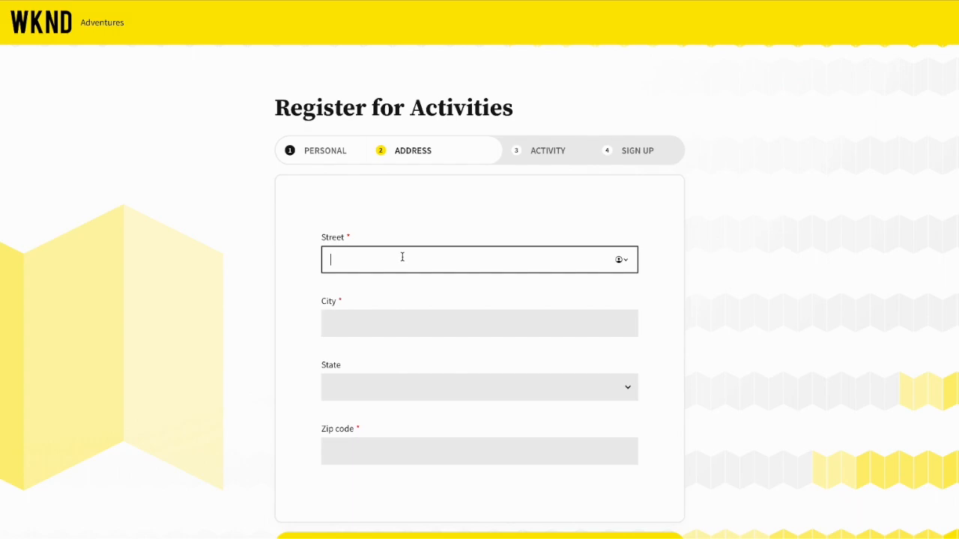
pyautogui.write('345 Park Avenue')
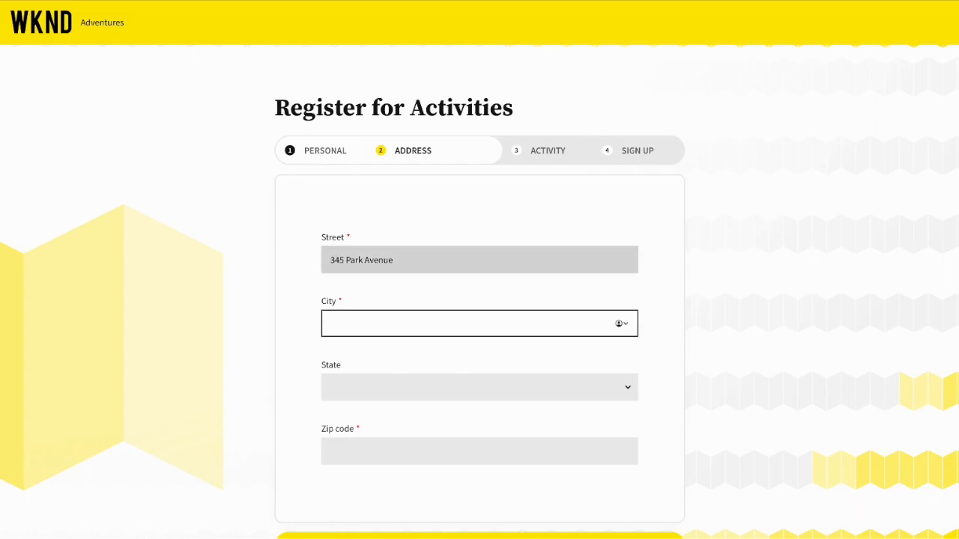
pyautogui.write('San Jose')
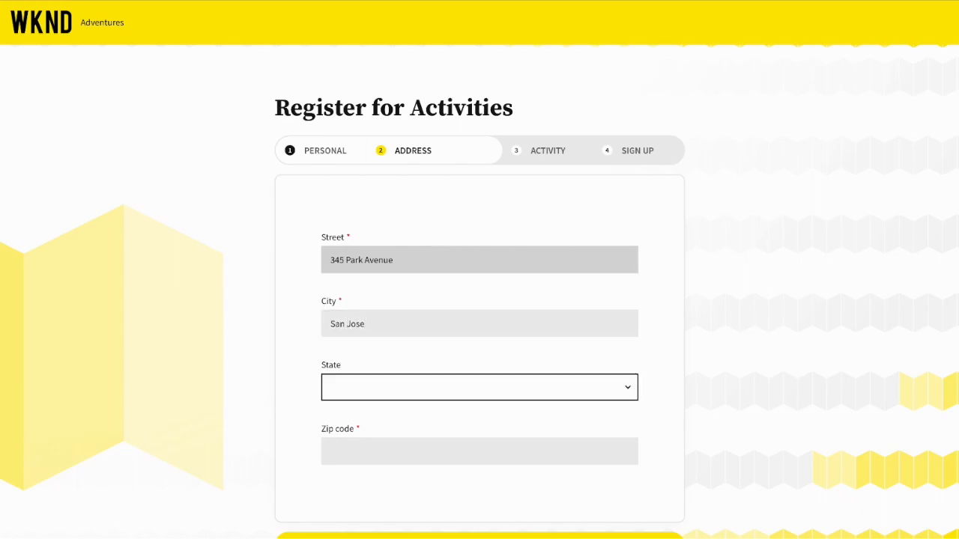
pyautogui.click(478, 387)
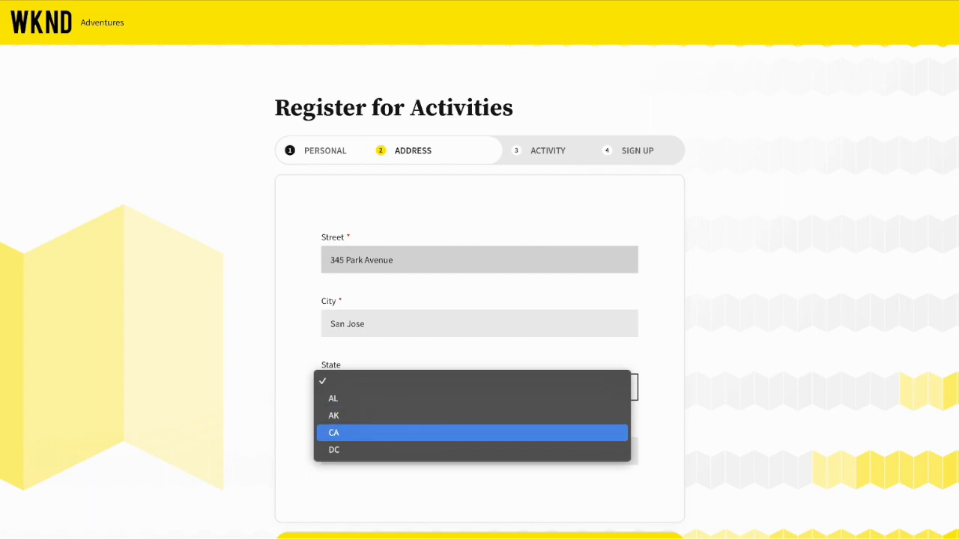
pyautogui.click(333, 433)
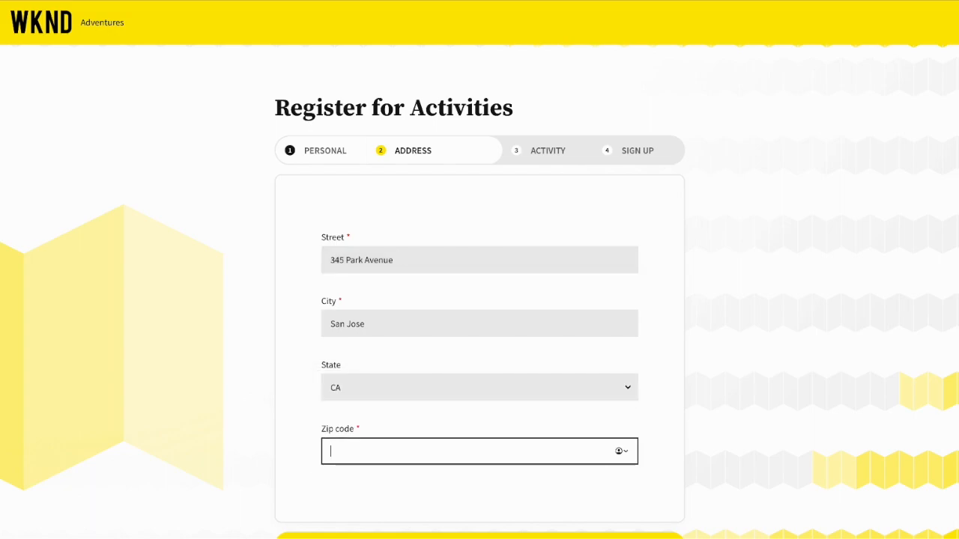
pyautogui.write('9')
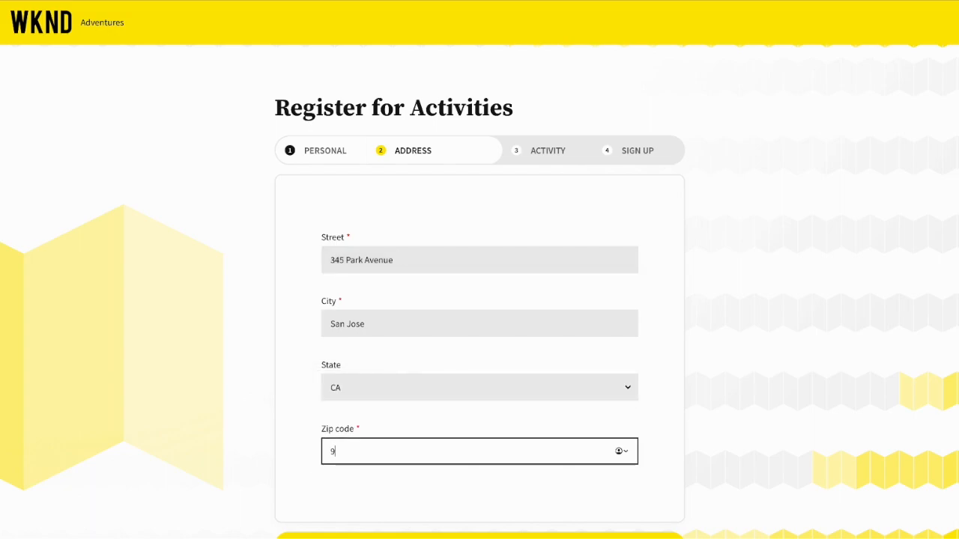
pyautogui.write('5014')
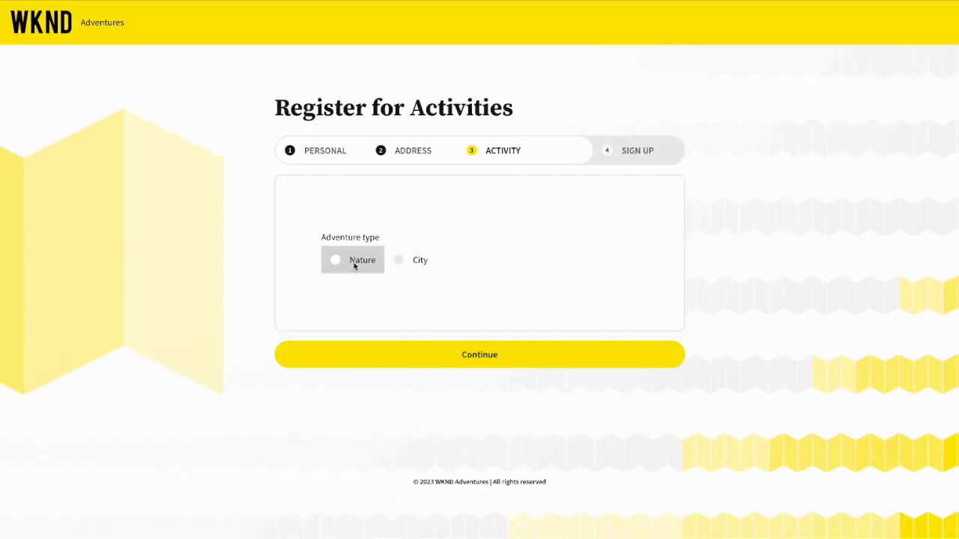
# - Select Nature as the adventure type and open the Nature Activities dropdown
pyautogui.click(335, 260)
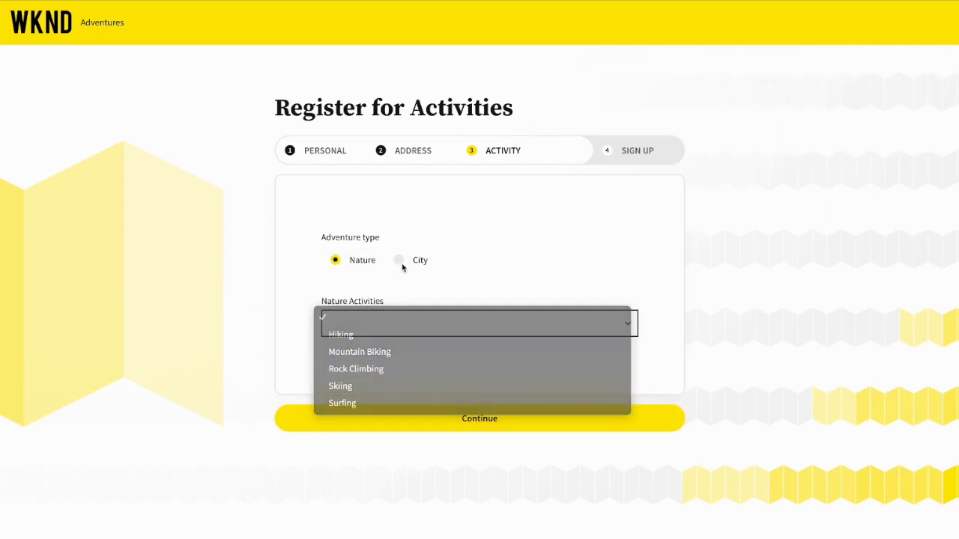
pyautogui.click(399, 260)
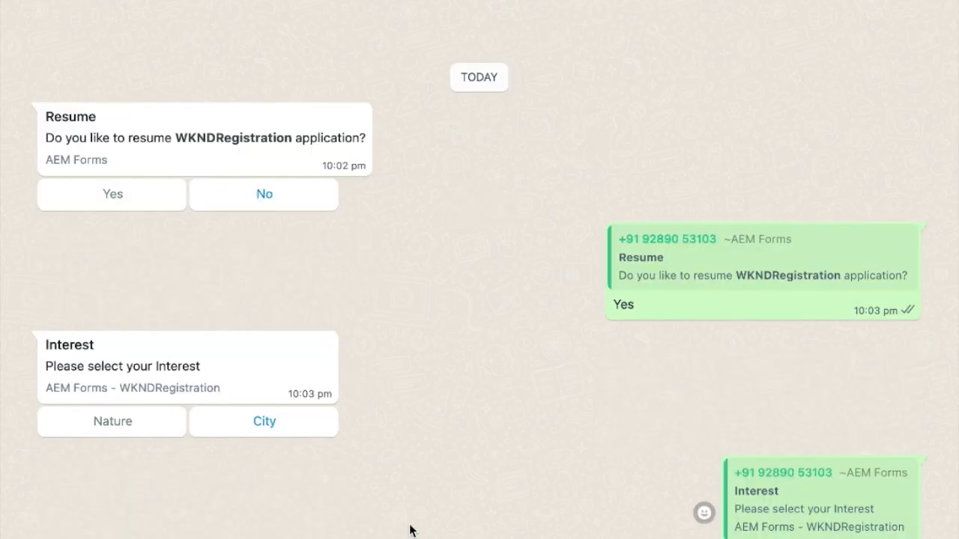
# - Reply Nature to the interest question and choose Hiking from the nature activities list
pyautogui.click(112, 421)
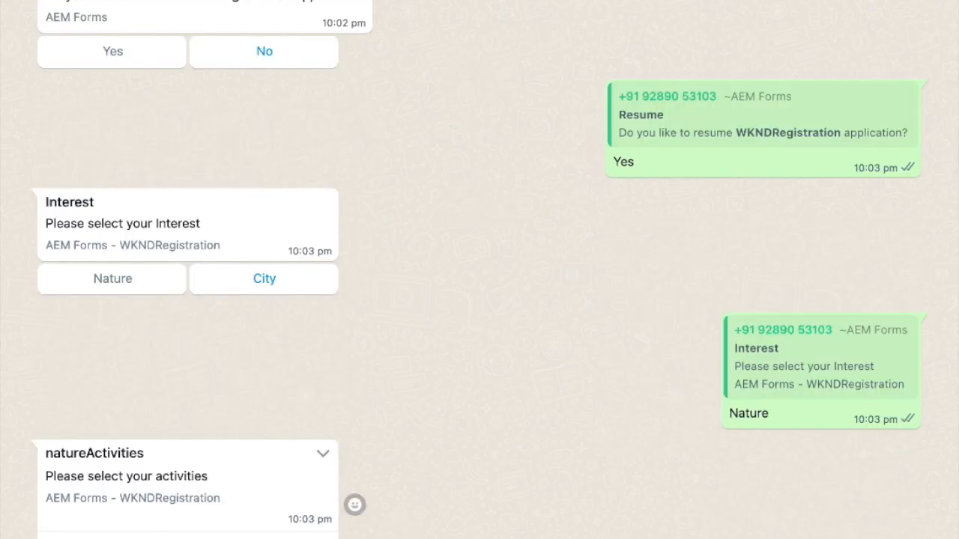
pyautogui.click(322, 453)
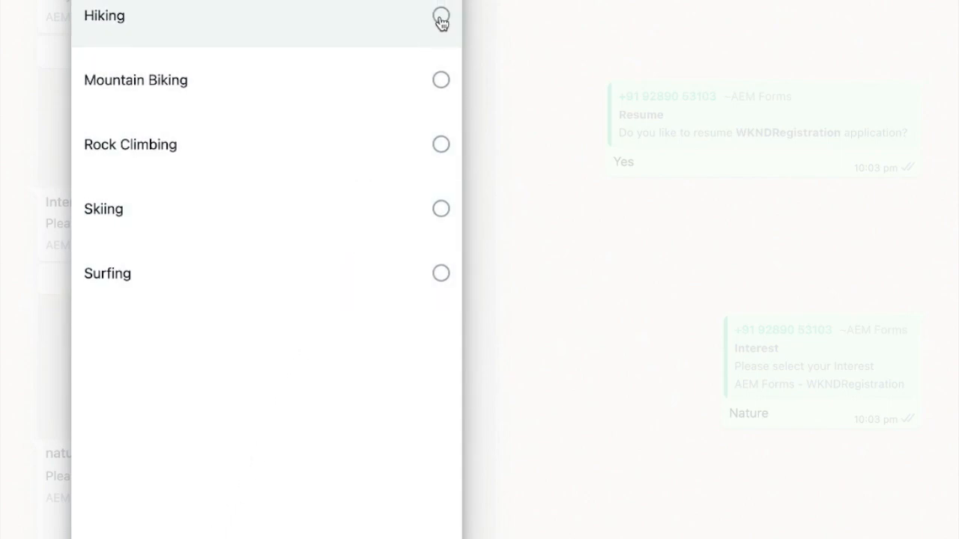
pyautogui.click(440, 16)
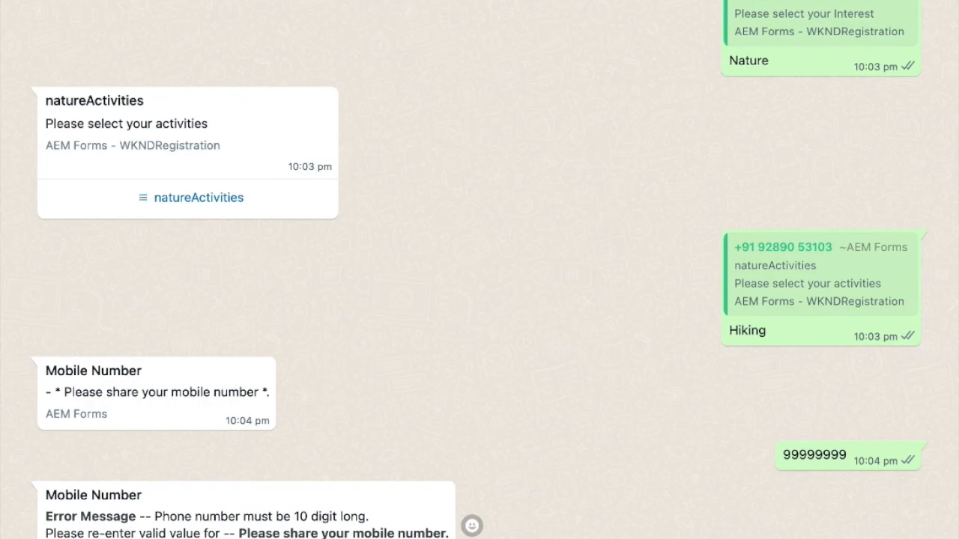
# - Accept the terms and conditions with Yes after the ten-digit mobile number is accepted
pyautogui.scroll(-3)
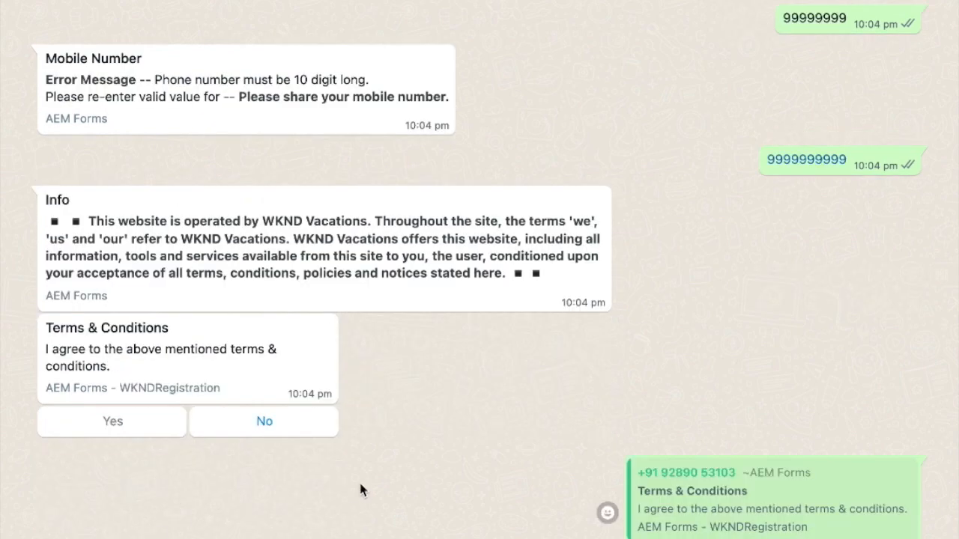
pyautogui.click(112, 421)
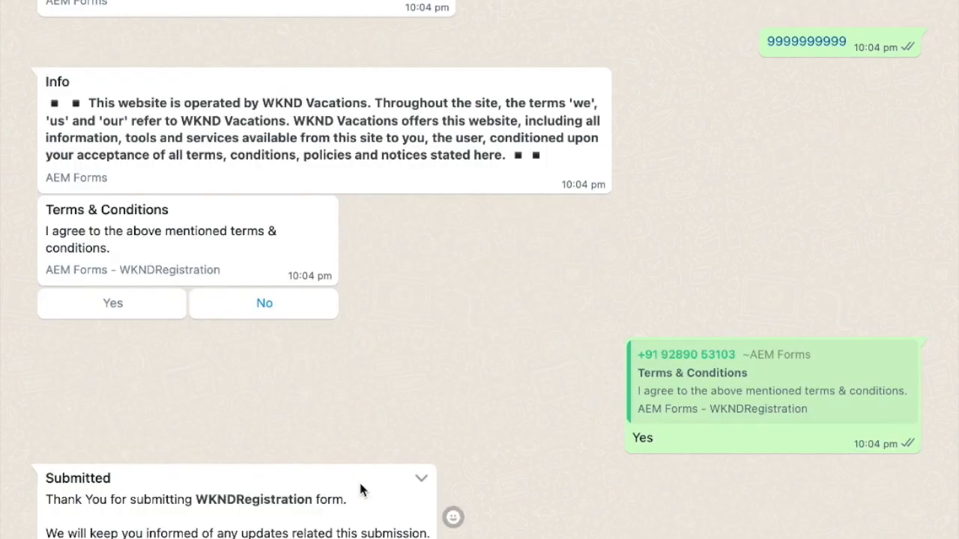